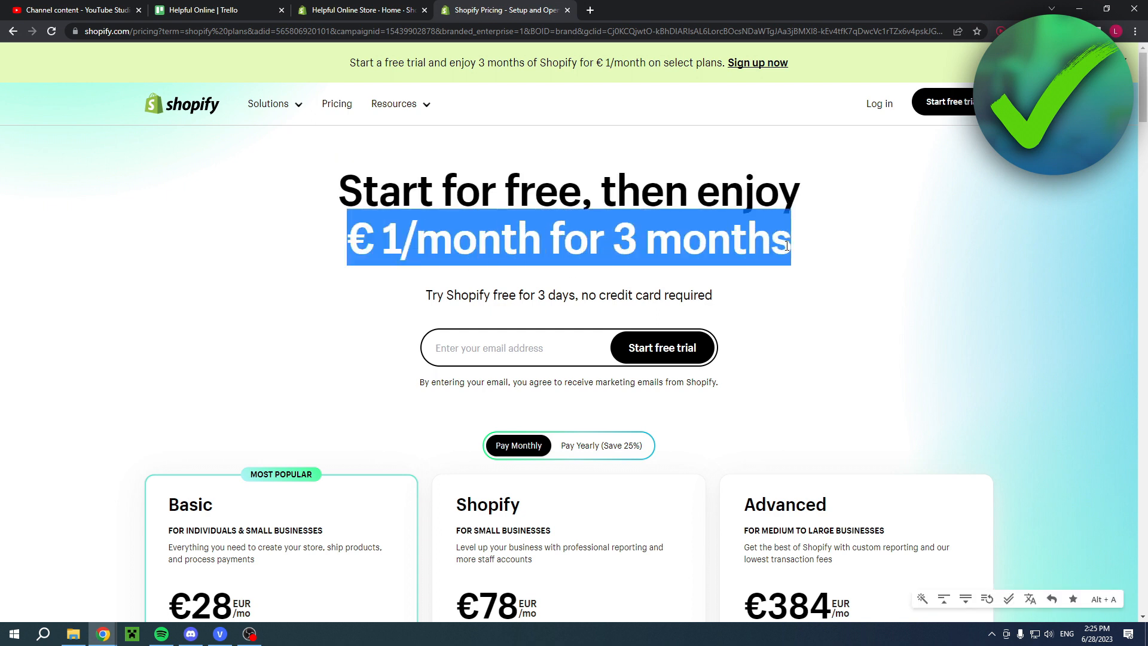
Step: Switch to the Helpful Online Store admin home showing the setup guide
{"action": "left_click", "coordinate": [359, 11]}
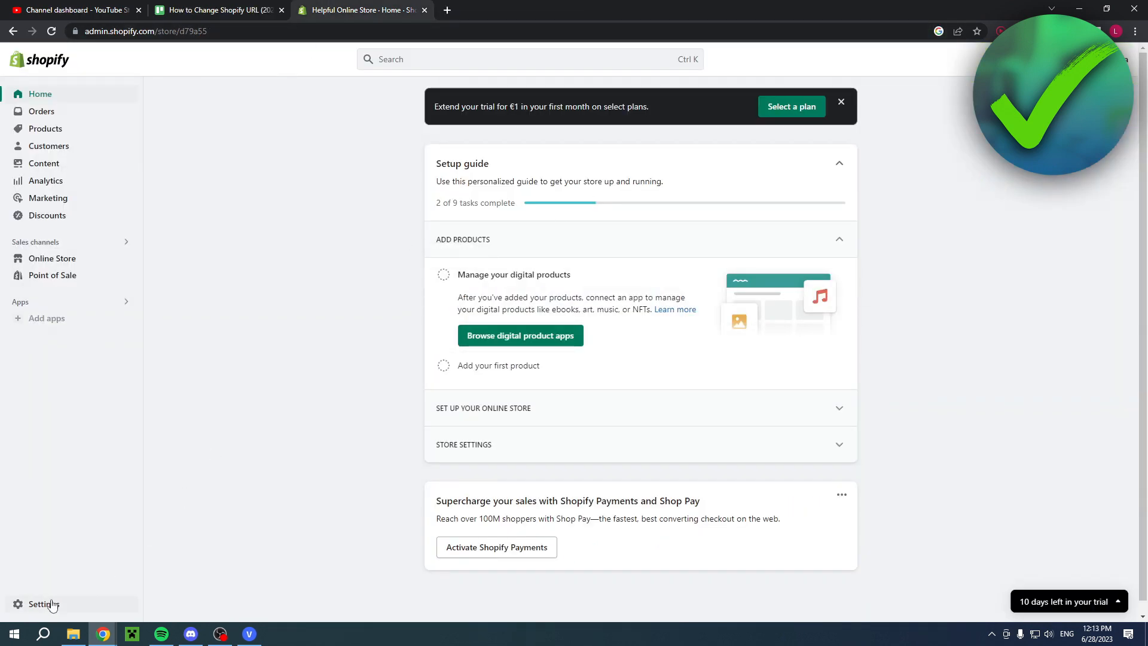
Step: Go to the store's Settings, landing on the Store details page
{"action": "left_click", "coordinate": [43, 605]}
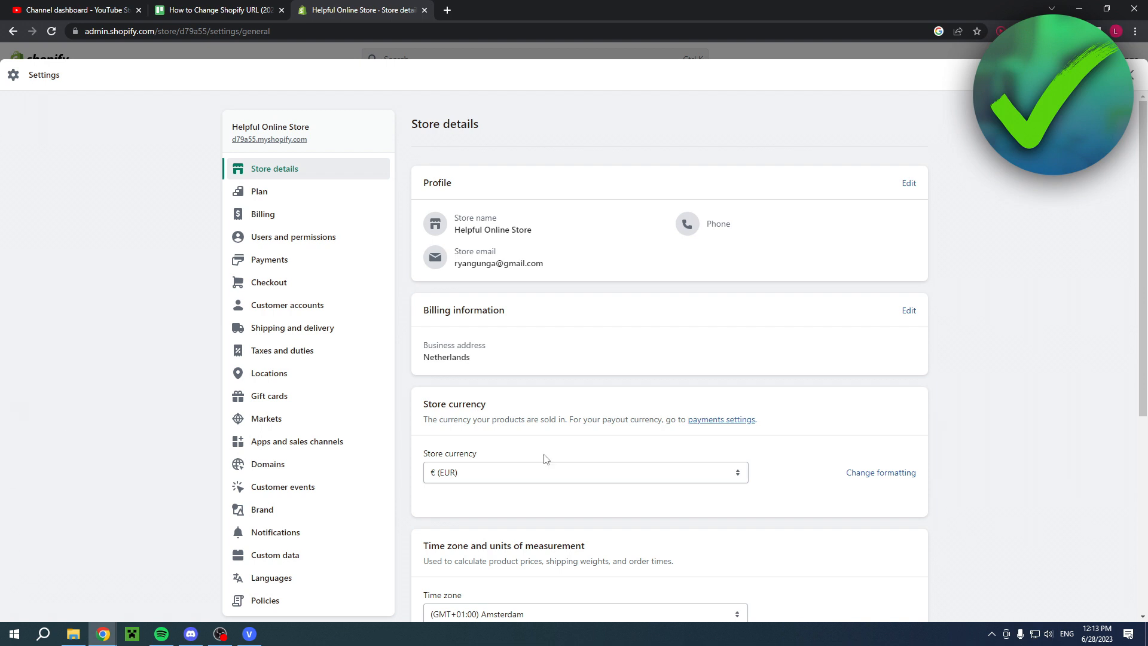
{"action": "mouse_move", "coordinate": [809, 195]}
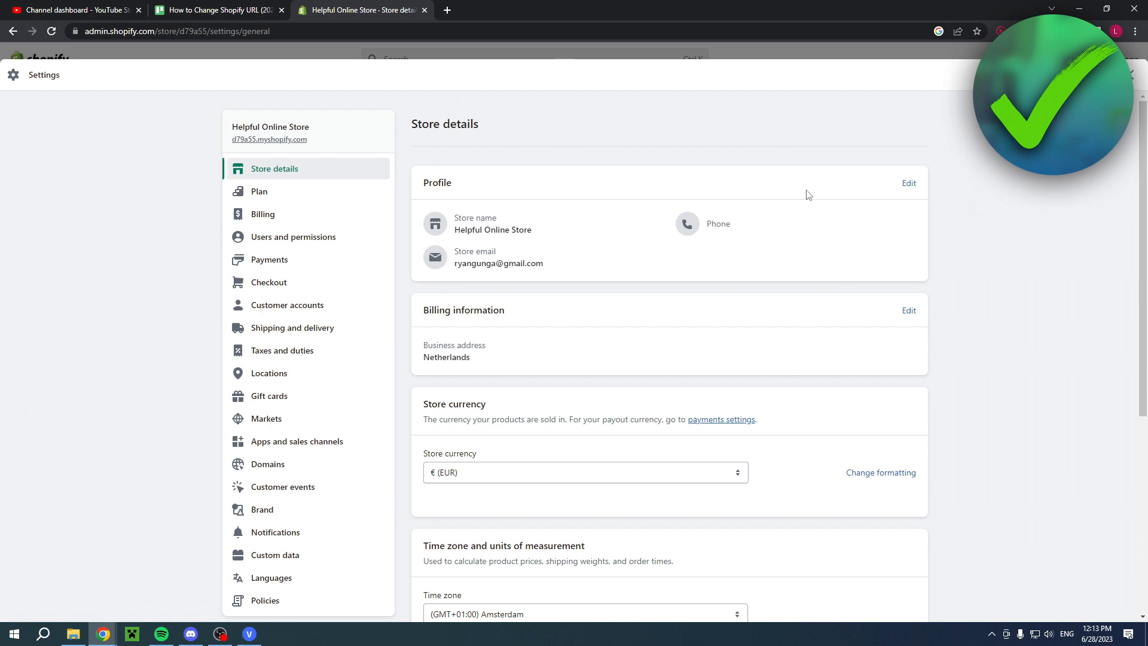
{"action": "mouse_move", "coordinate": [269, 138]}
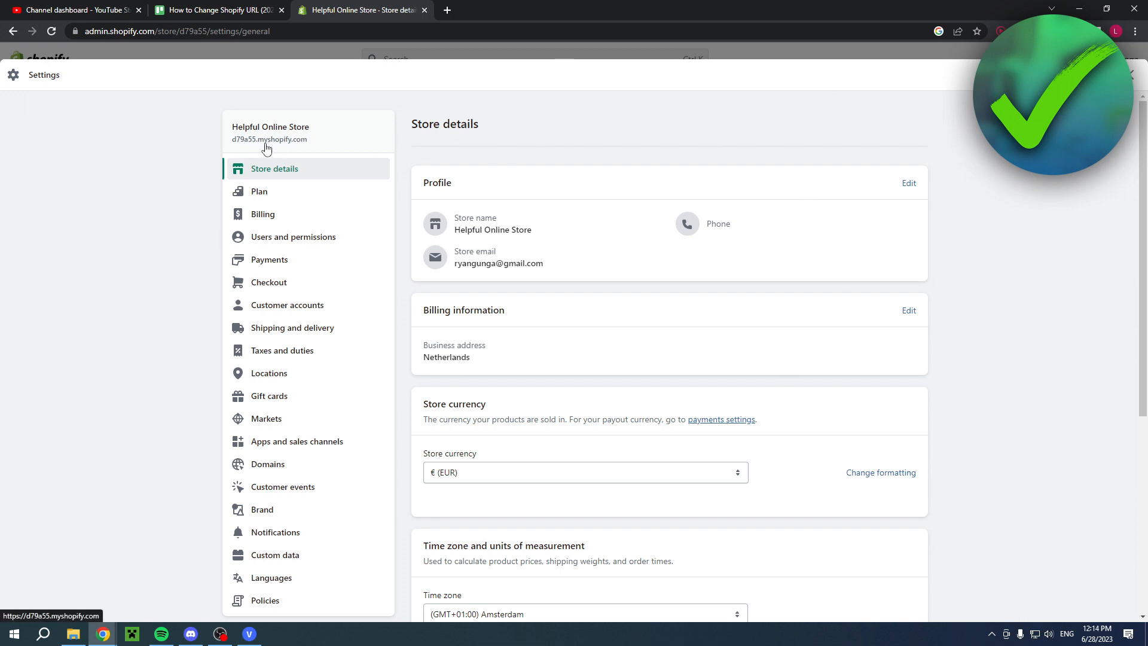
{"action": "scroll", "scroll_direction": "down", "scroll_amount": 3}
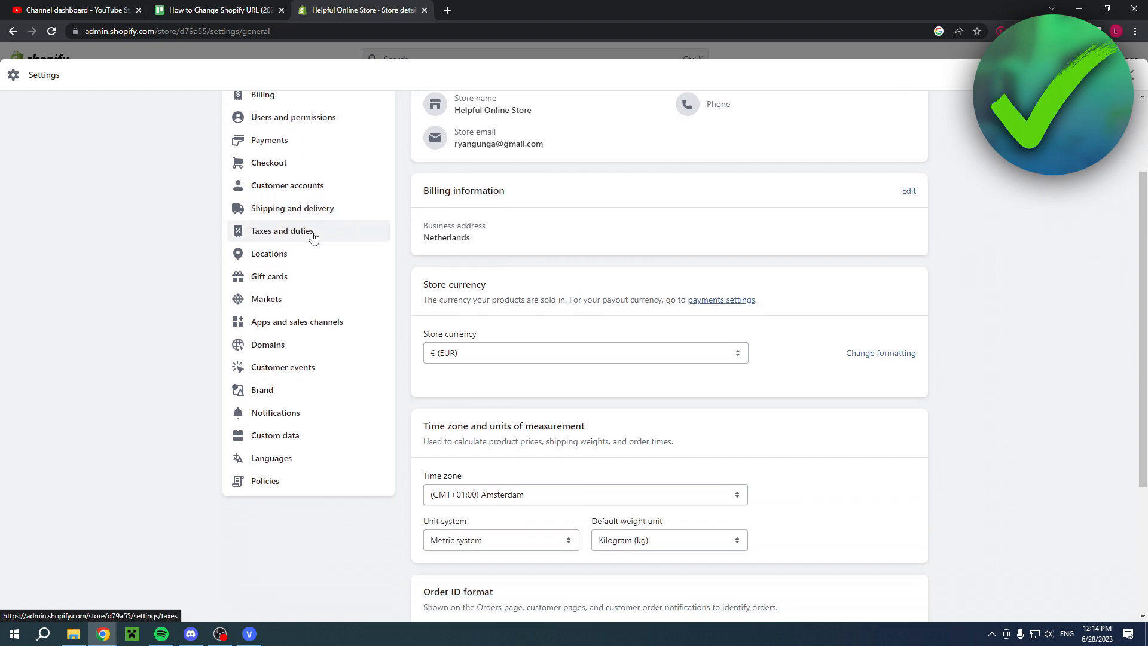
{"action": "mouse_move", "coordinate": [267, 345]}
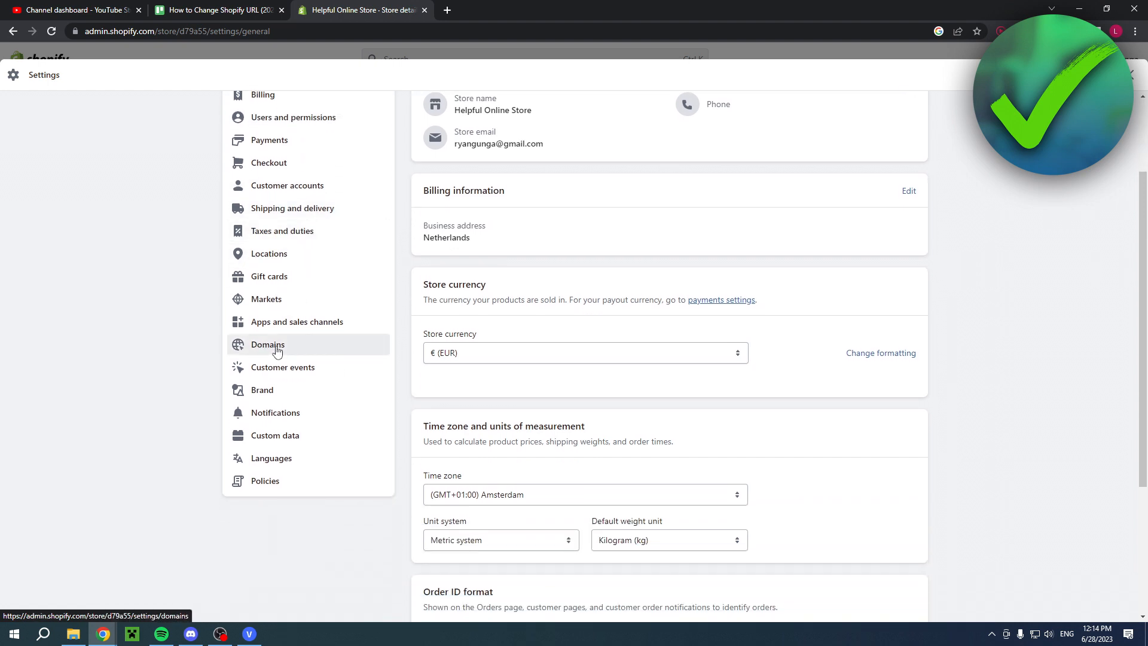
Step: Go to Domains in Settings, where d79a55.myshopify.com is listed as primary
{"action": "left_click", "coordinate": [267, 344]}
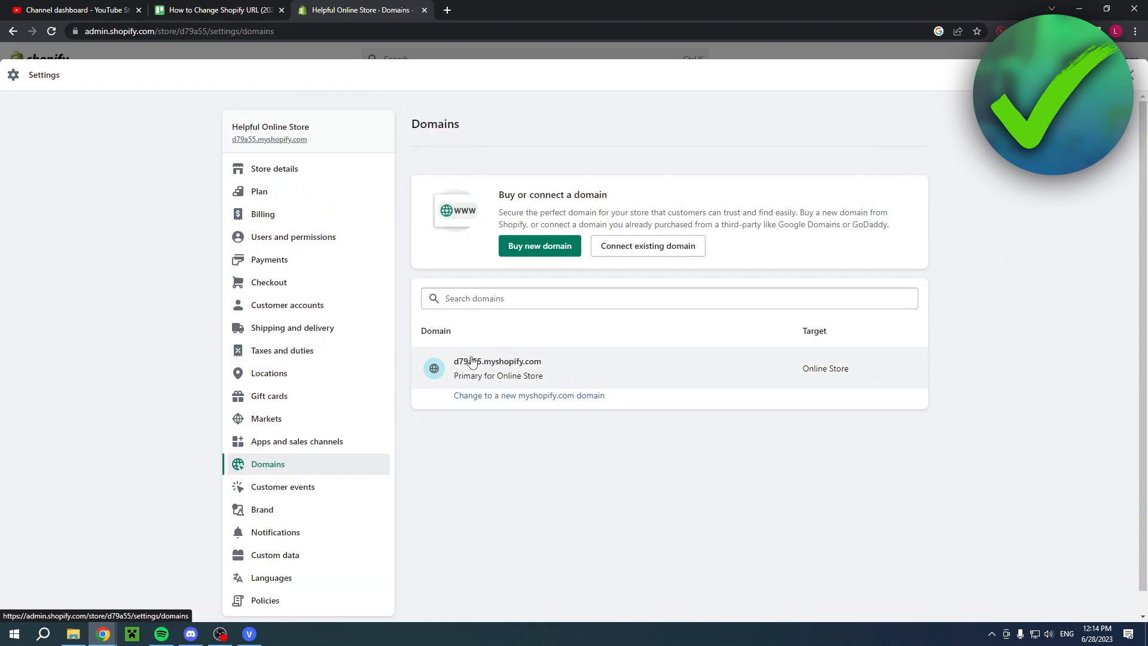
{"action": "mouse_move", "coordinate": [478, 402]}
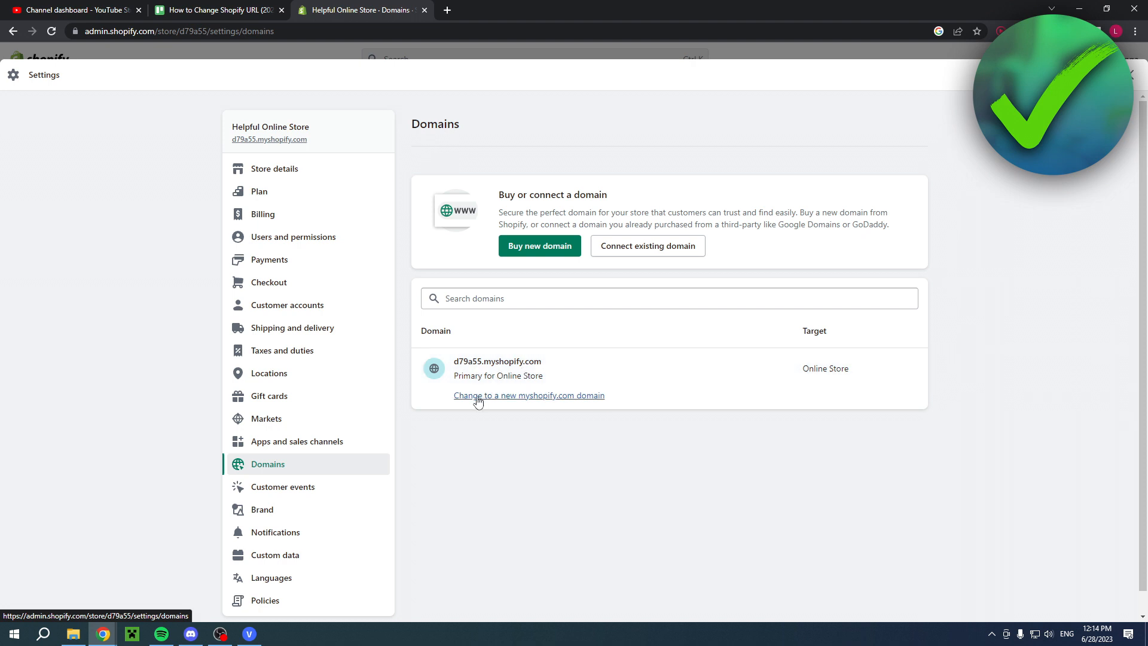
{"action": "mouse_move", "coordinate": [514, 400]}
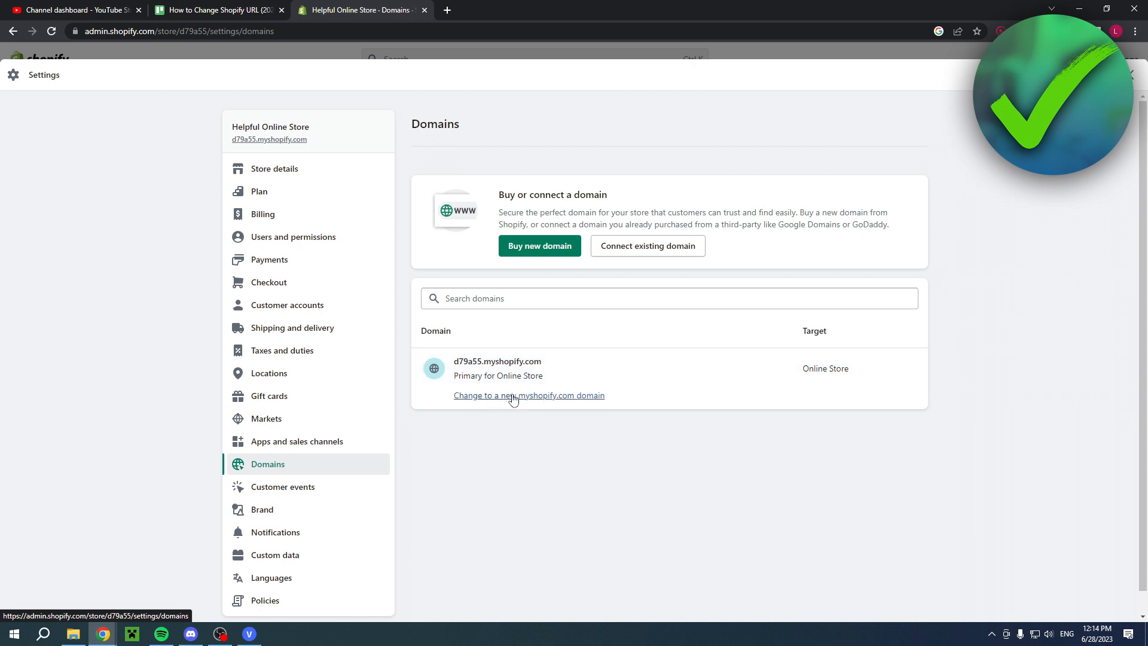
{"action": "mouse_move", "coordinate": [554, 403]}
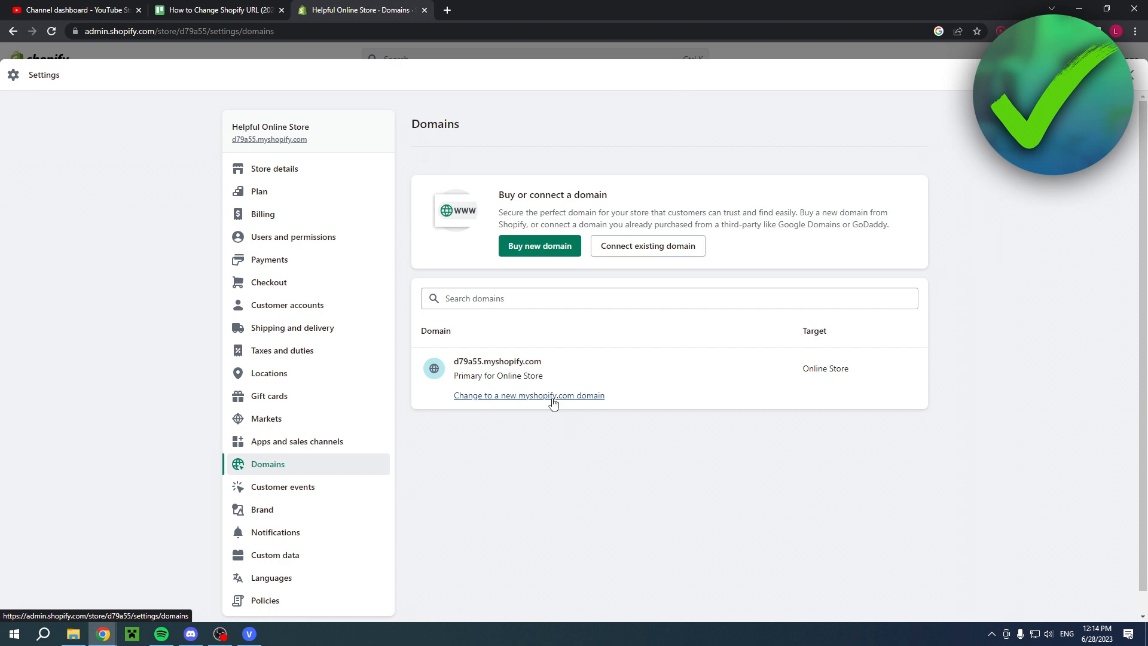
{"action": "mouse_move", "coordinate": [523, 403]}
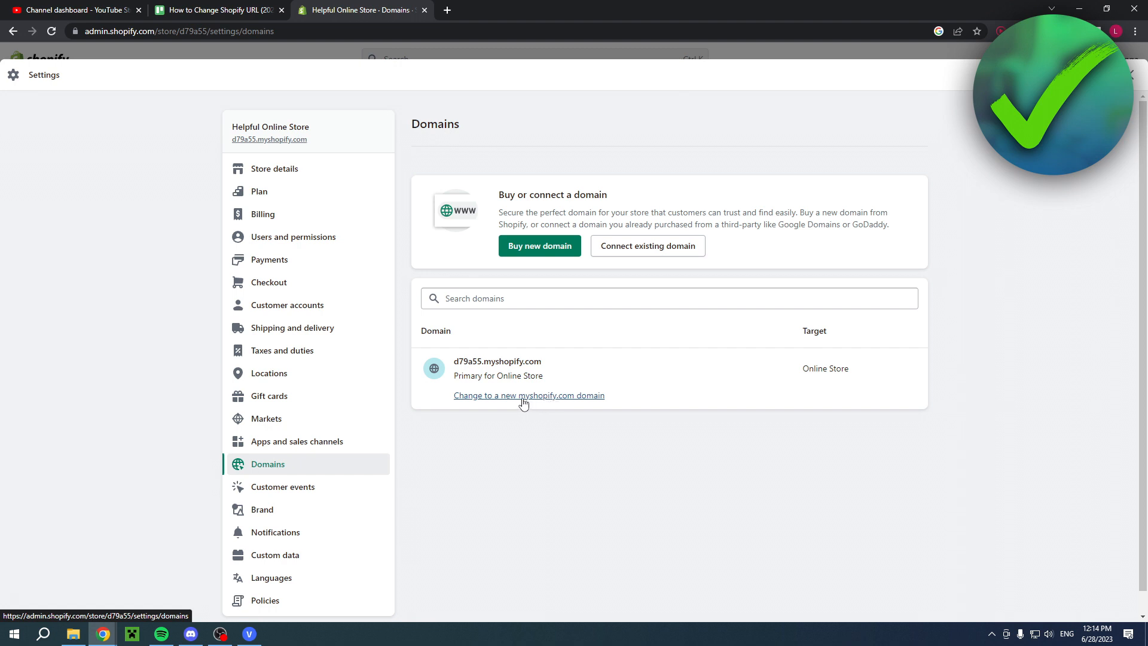
{"action": "mouse_move", "coordinate": [538, 401]}
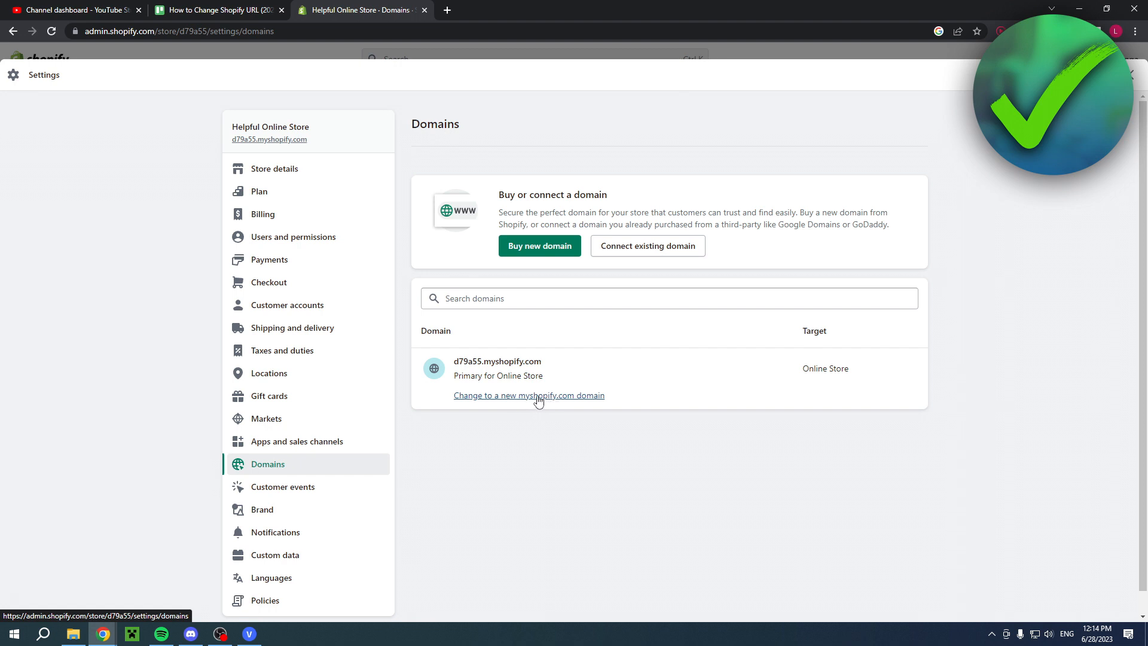
Step: Change the myshopify domain to Helpfulonline and add it once confirmed available
{"action": "left_click", "coordinate": [528, 395]}
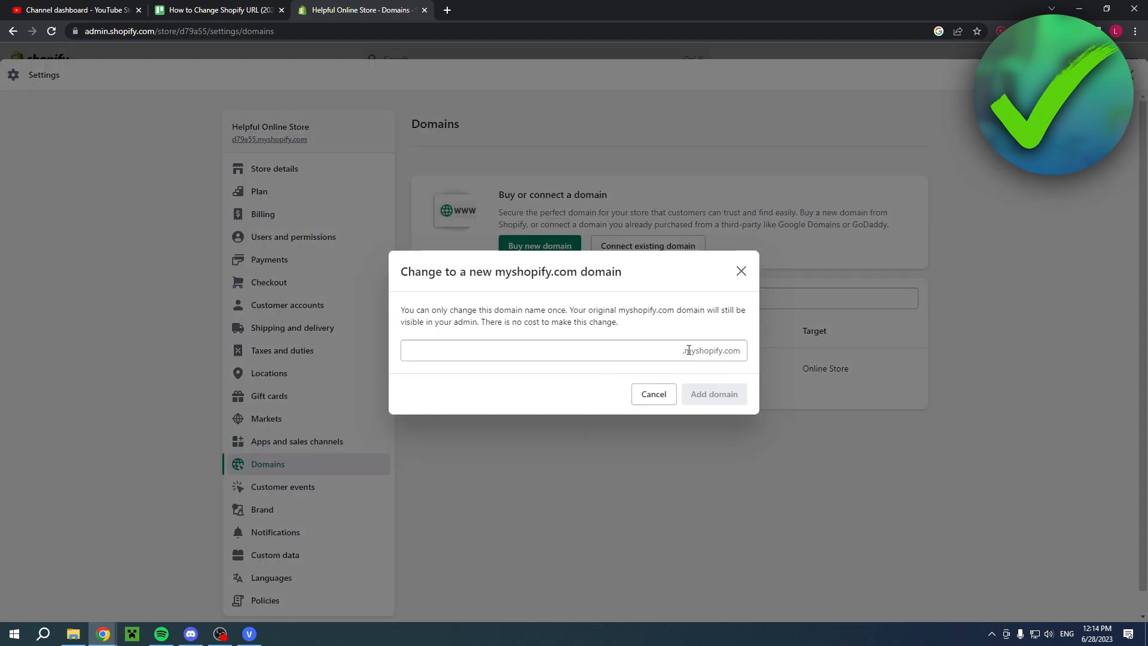
{"action": "left_click", "coordinate": [572, 351]}
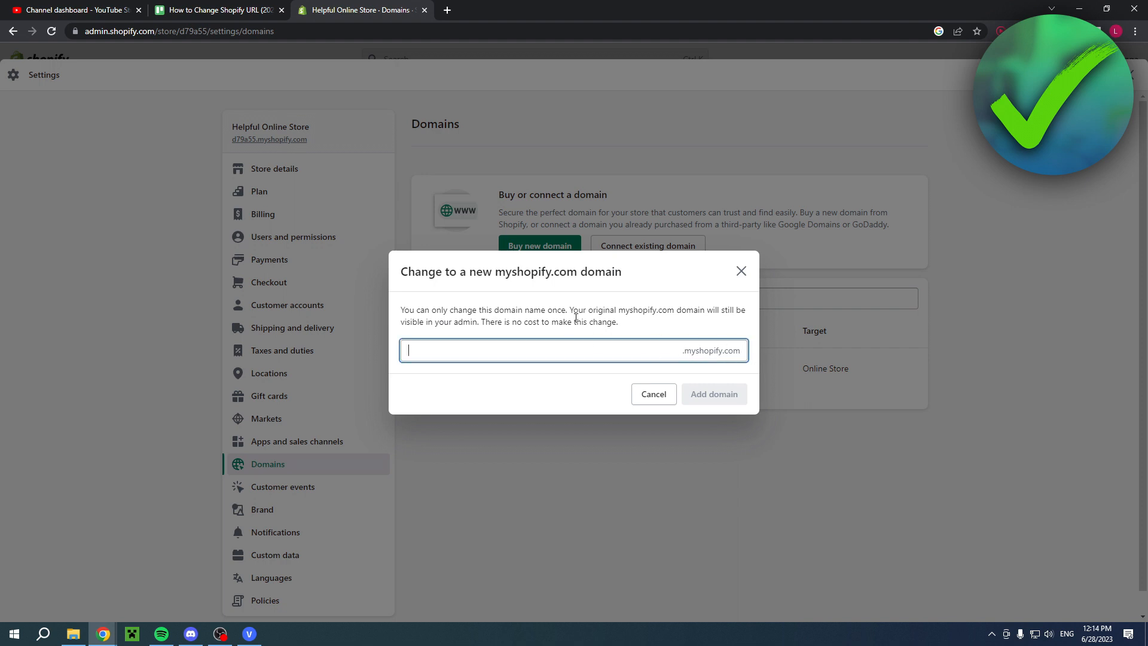
{"action": "type", "text": "Helpfulonline"}
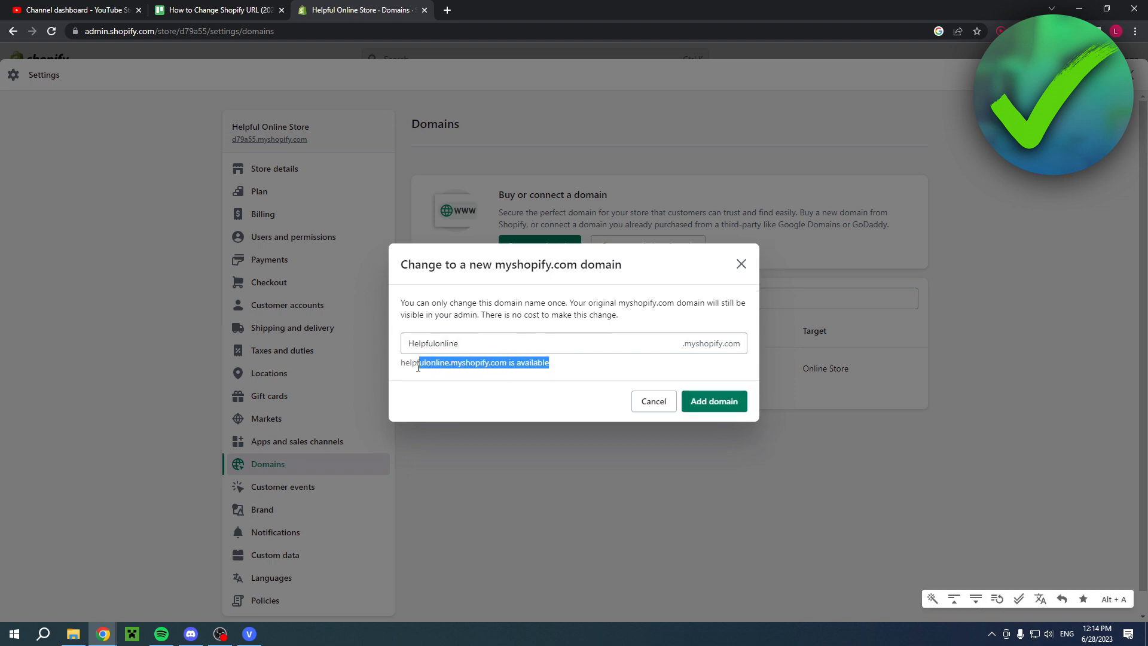
{"action": "mouse_move", "coordinate": [520, 372]}
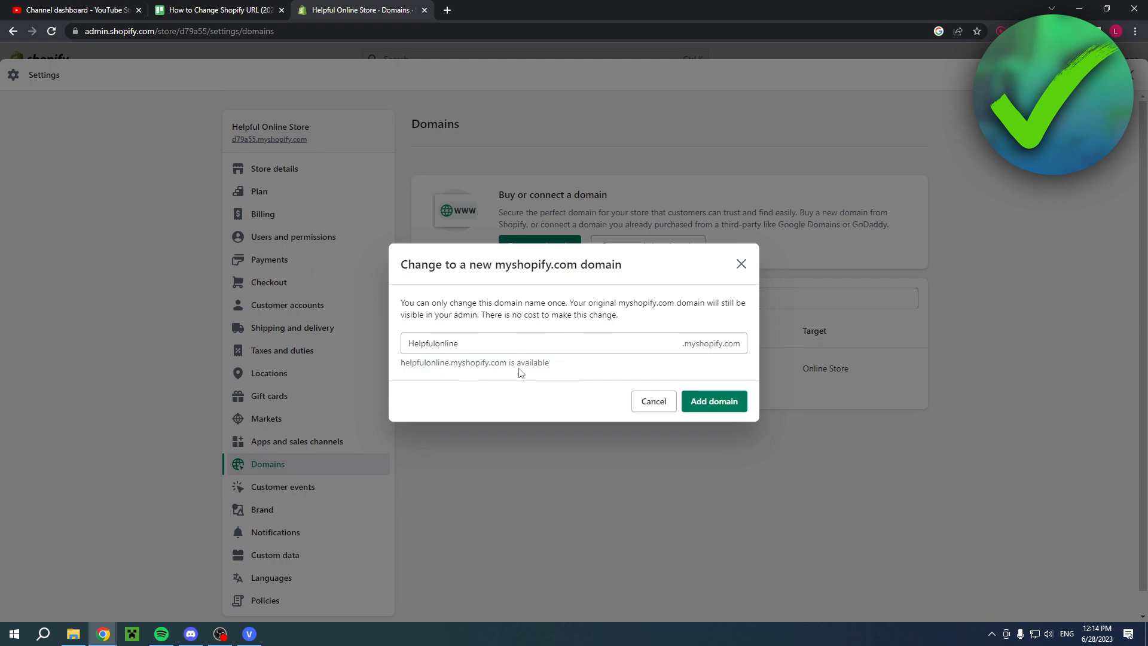
{"action": "mouse_move", "coordinate": [489, 366]}
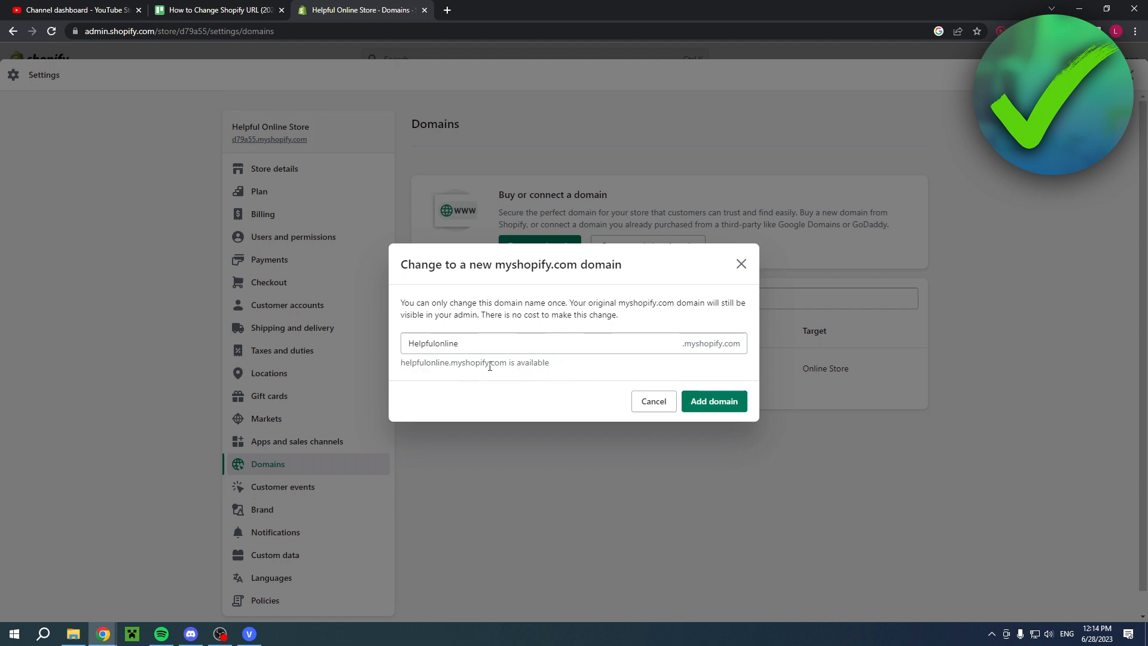
{"action": "mouse_move", "coordinate": [714, 402]}
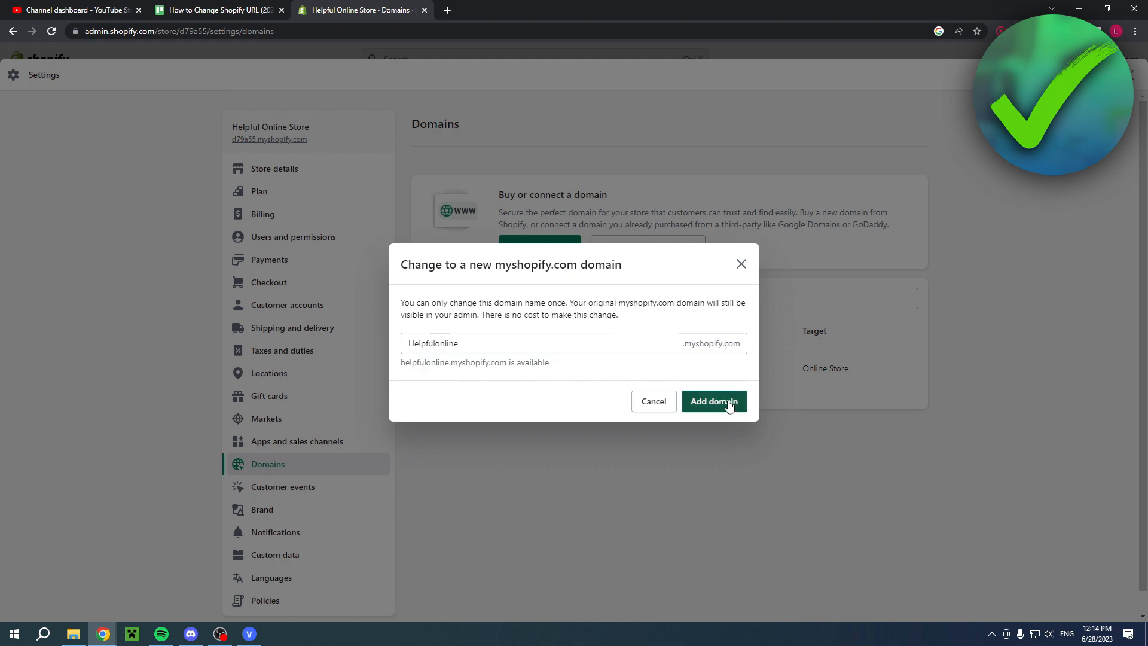
{"action": "left_click", "coordinate": [713, 402]}
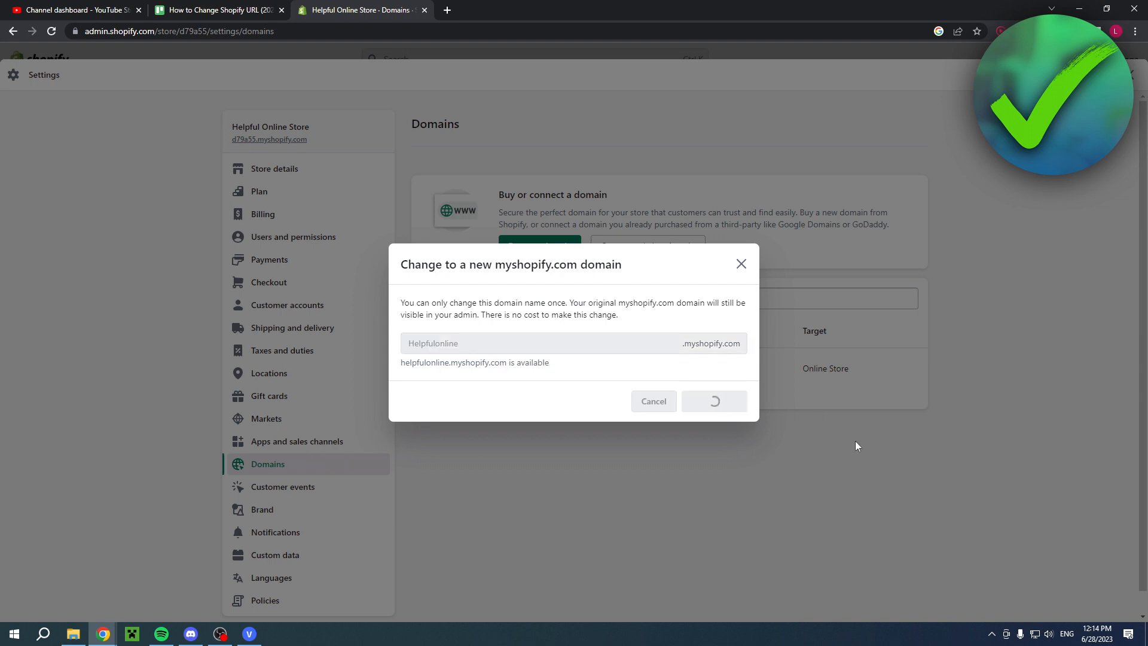
{"action": "left_click", "coordinate": [712, 401]}
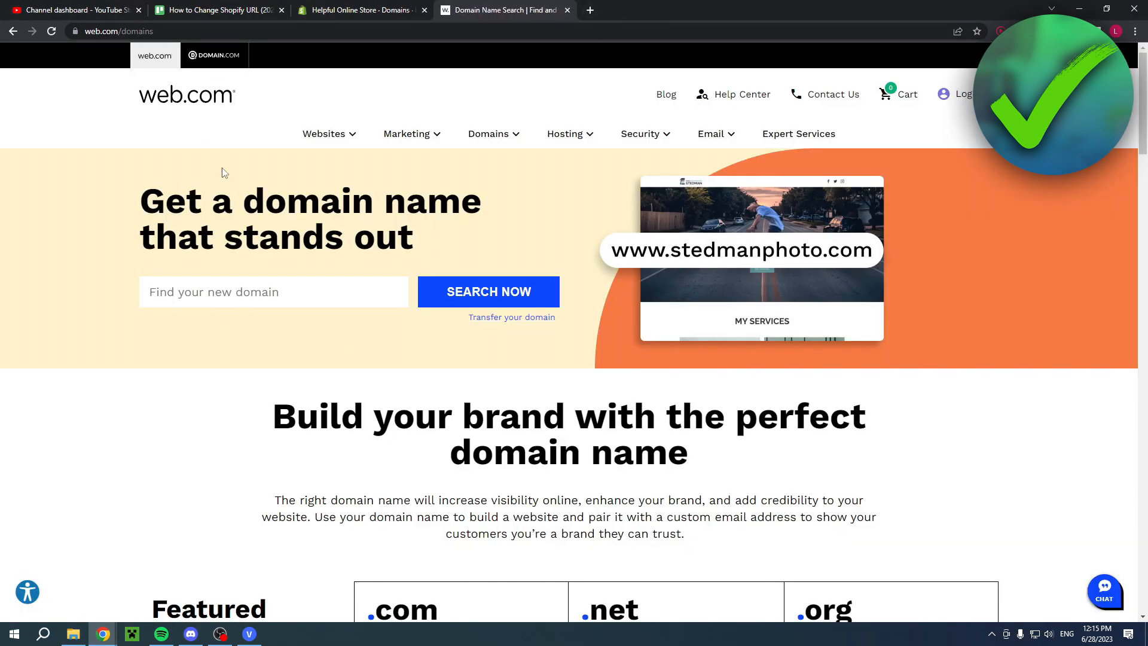
{"action": "mouse_move", "coordinate": [776, 261]}
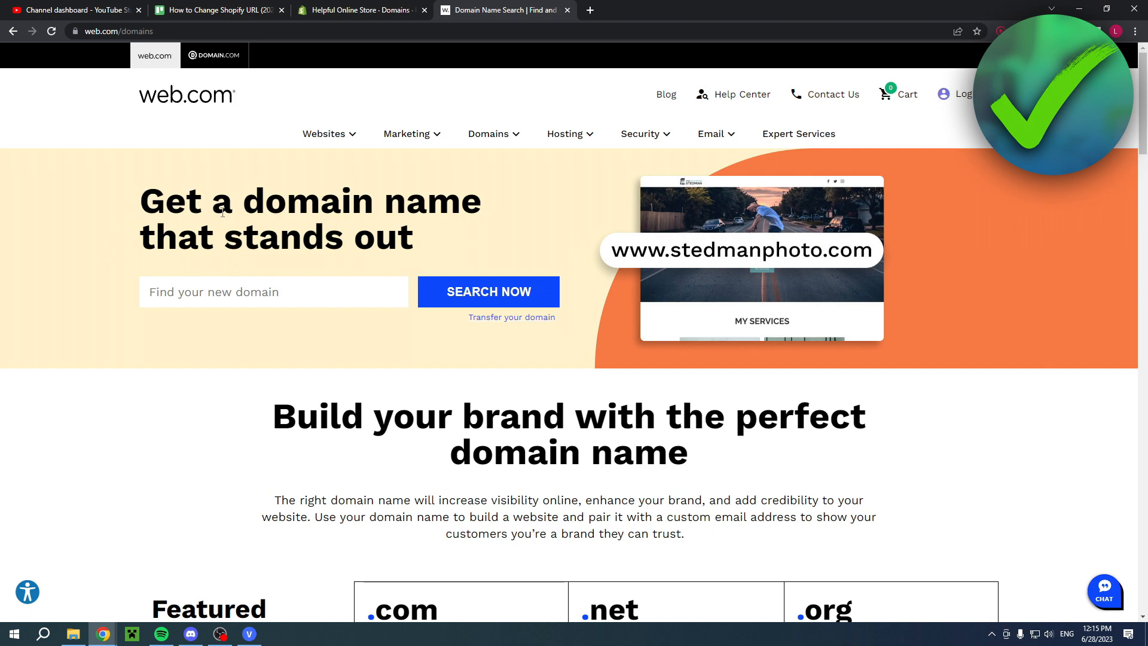
Step: Scroll through the web.com domains page, then return to the Shopify Domains settings tab
{"action": "scroll", "scroll_direction": "down", "scroll_amount": 3}
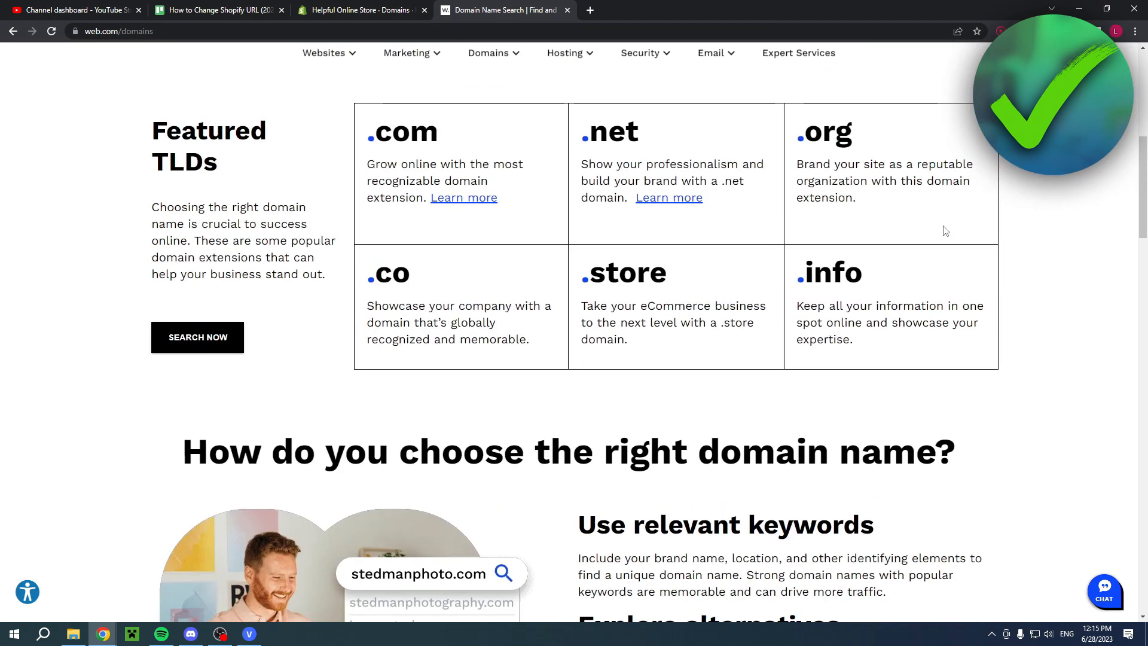
{"action": "scroll", "scroll_direction": "up", "scroll_amount": 3}
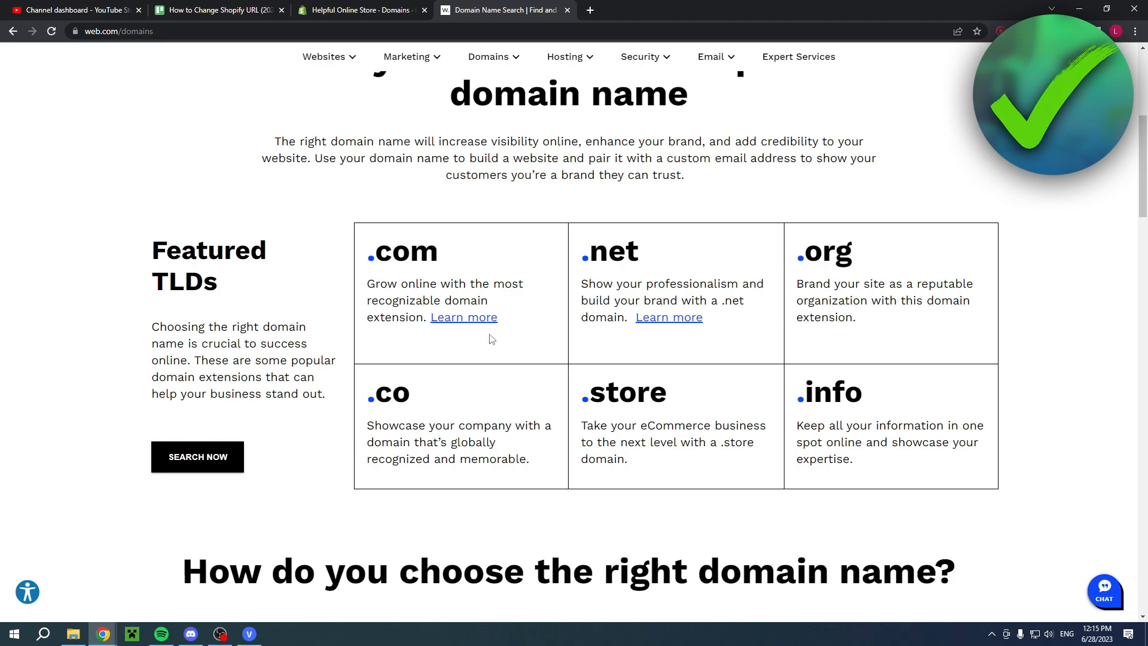
{"action": "scroll", "scroll_direction": "down", "scroll_amount": 3}
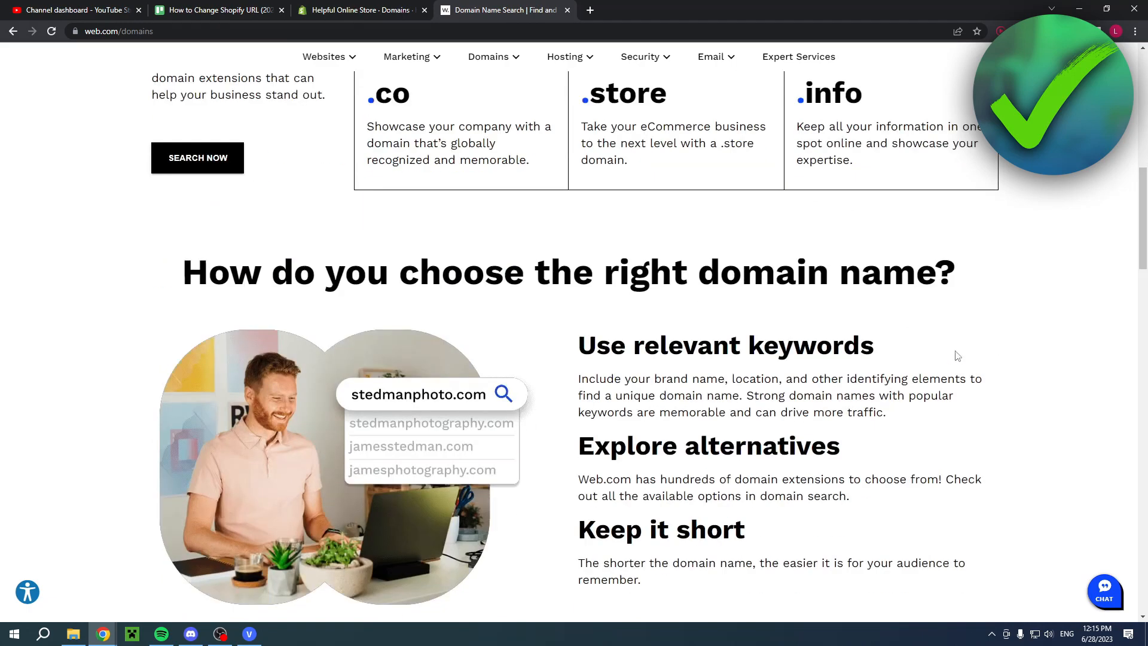
{"action": "scroll", "scroll_direction": "down", "scroll_amount": 3}
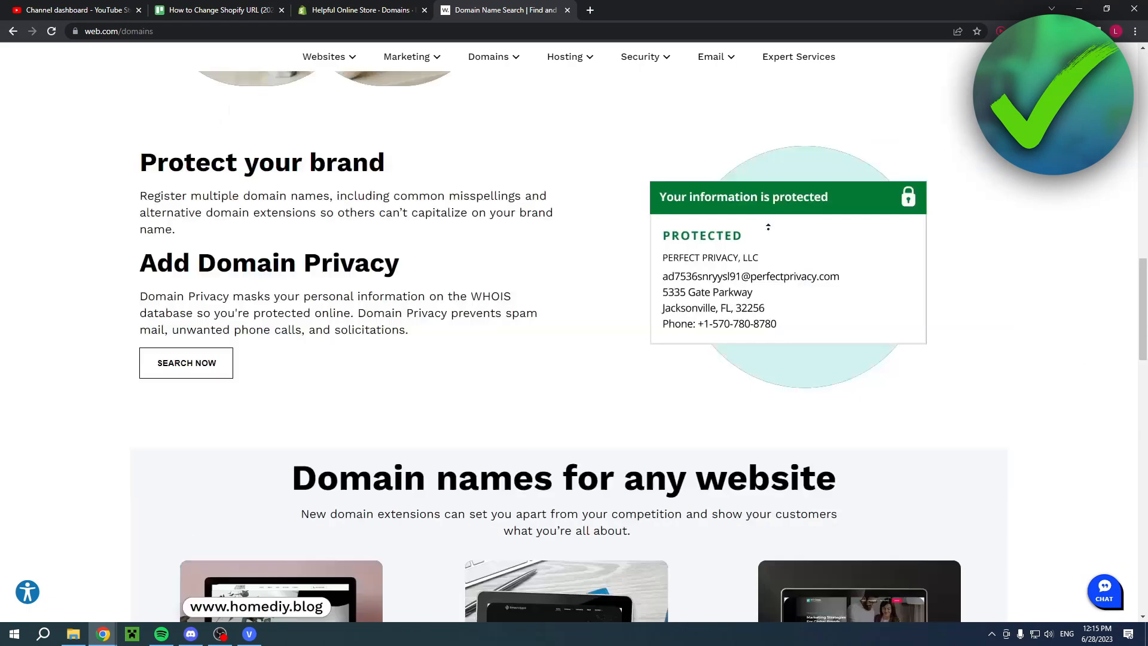
{"action": "scroll", "scroll_direction": "up", "scroll_amount": 3}
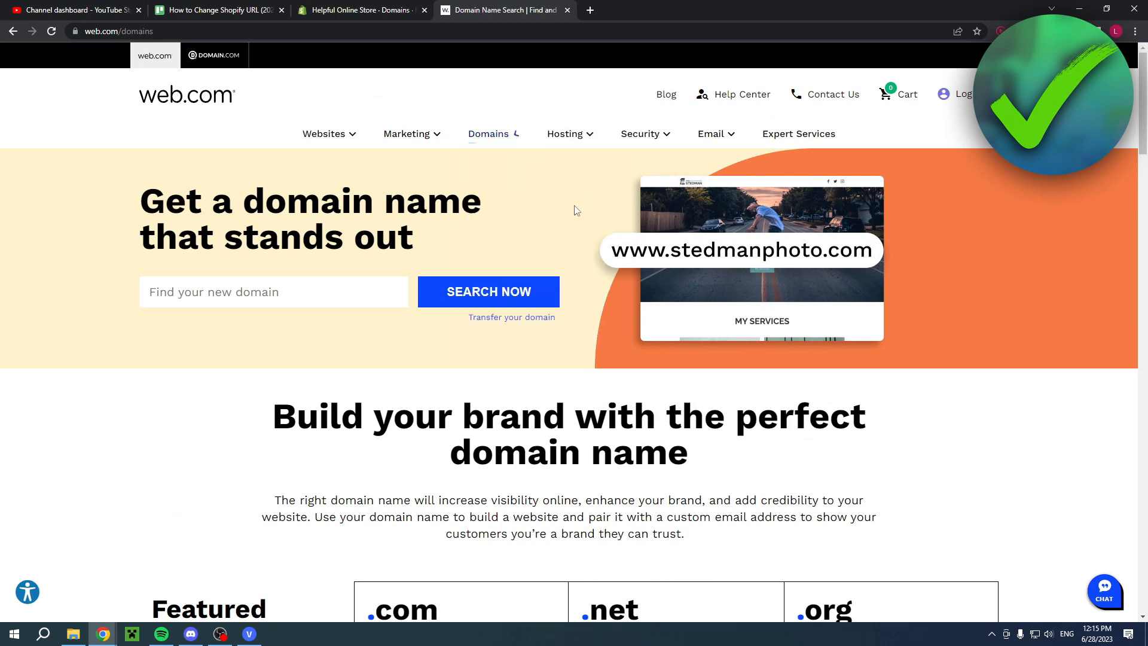
{"action": "left_click", "coordinate": [488, 133]}
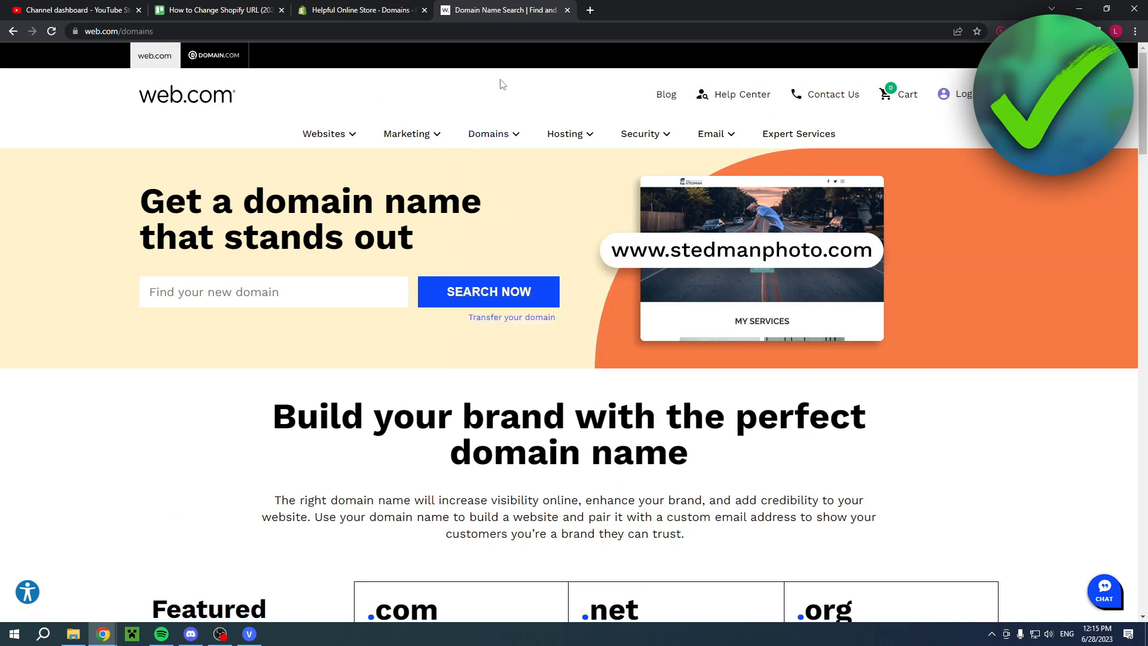
{"action": "left_click", "coordinate": [359, 10]}
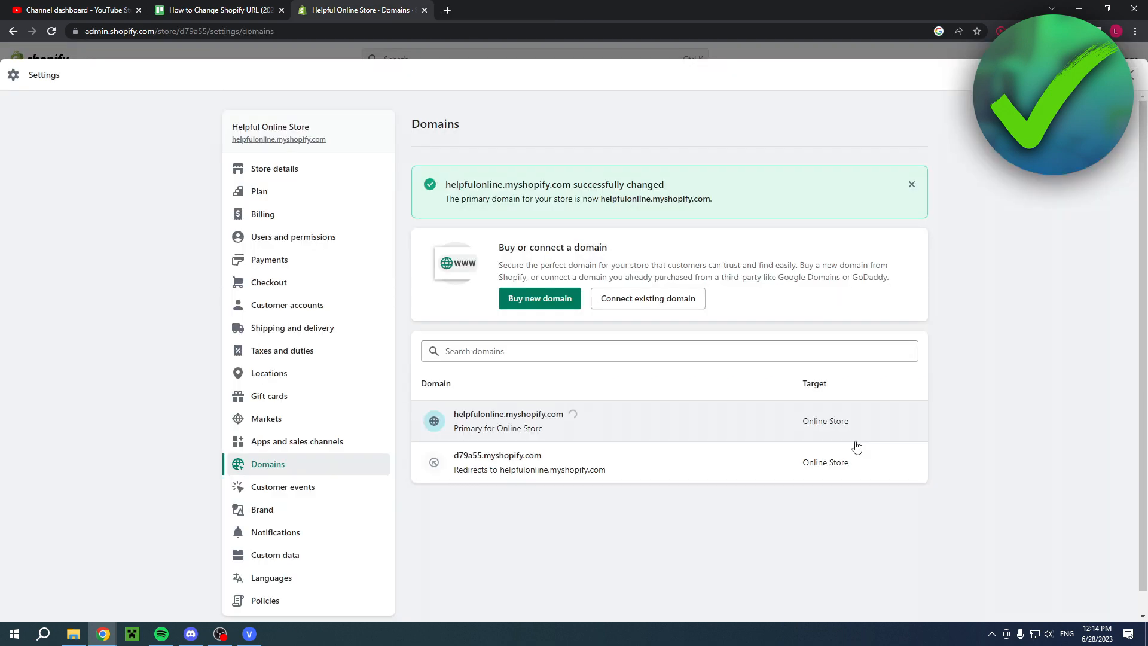
{"action": "mouse_move", "coordinate": [469, 443]}
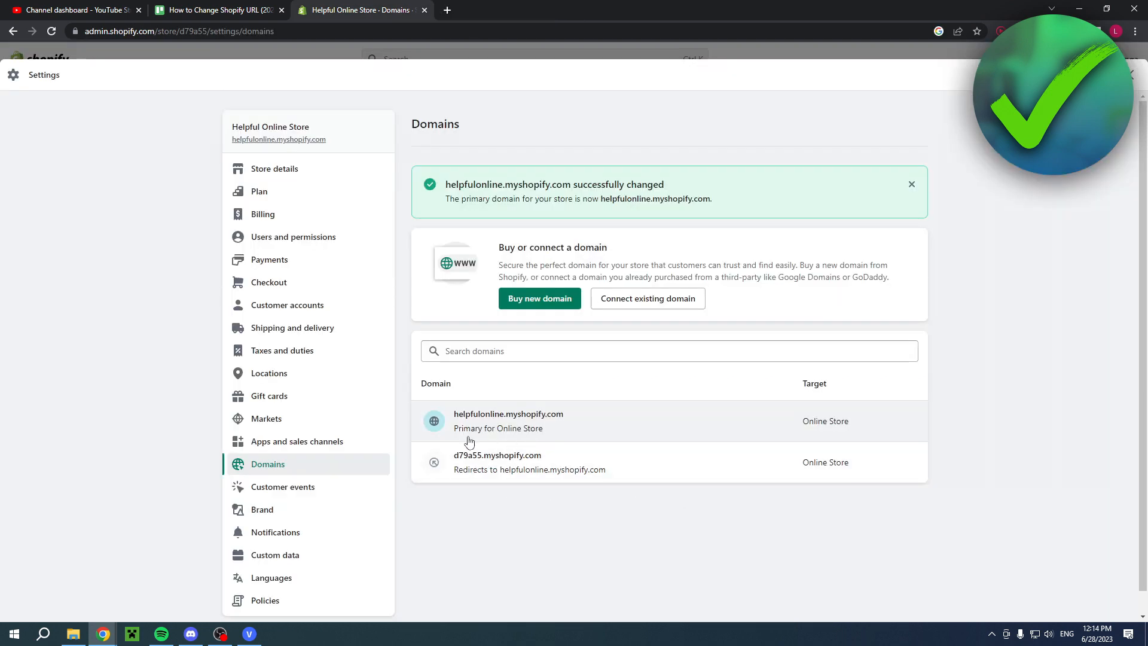
{"action": "mouse_move", "coordinate": [500, 436]}
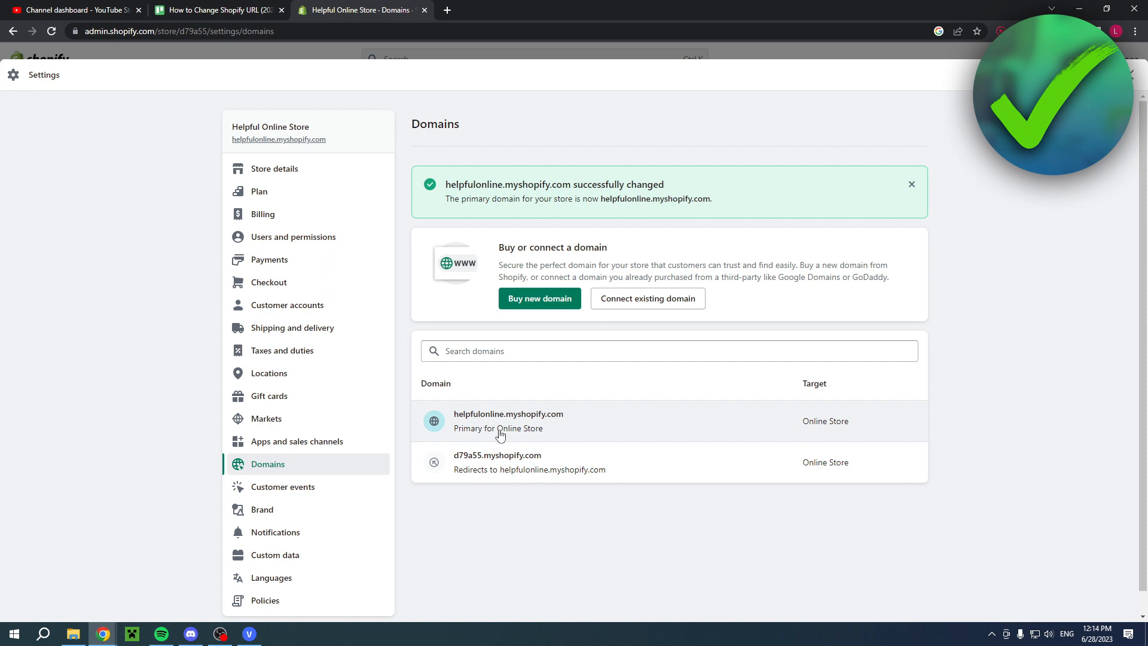
{"action": "mouse_move", "coordinate": [701, 420]}
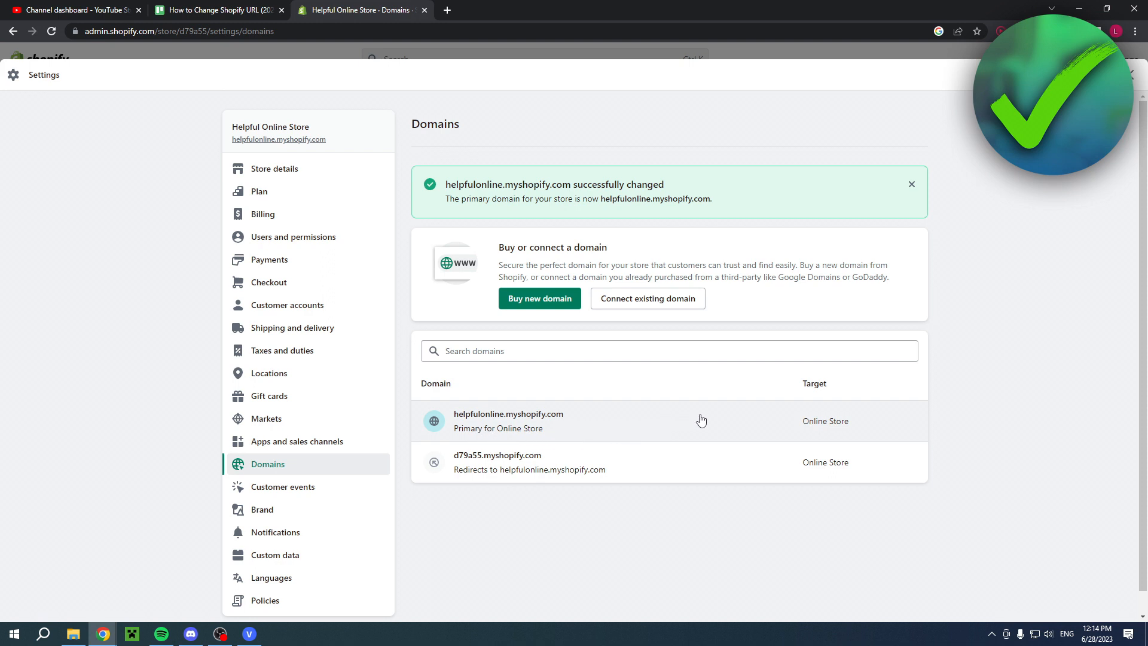
{"action": "mouse_move", "coordinate": [717, 438]}
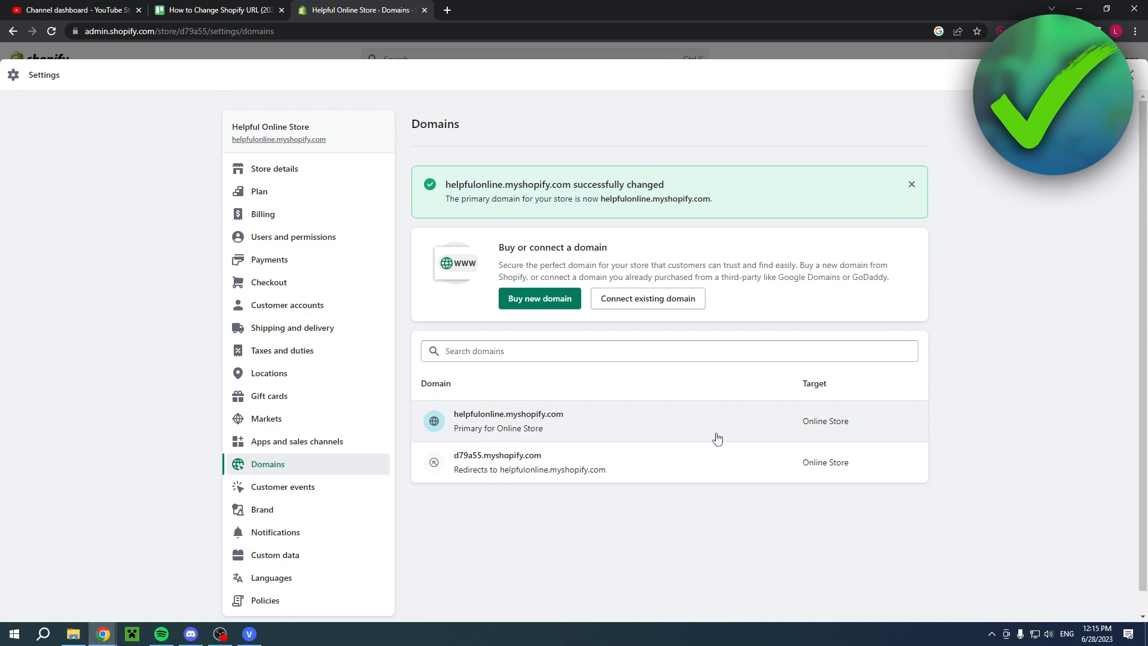
{"action": "mouse_move", "coordinate": [580, 461]}
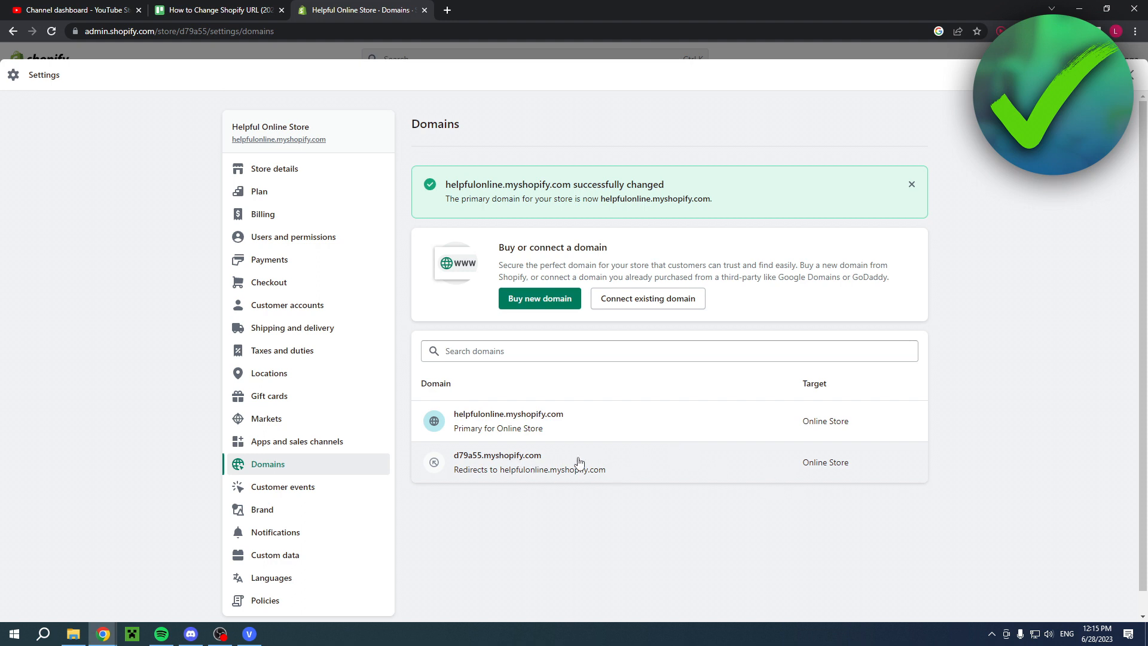
Step: Check the old d79a55 domain's type options without changes, then view helpfulonline.myshopify.com as primary
{"action": "left_click", "coordinate": [498, 462]}
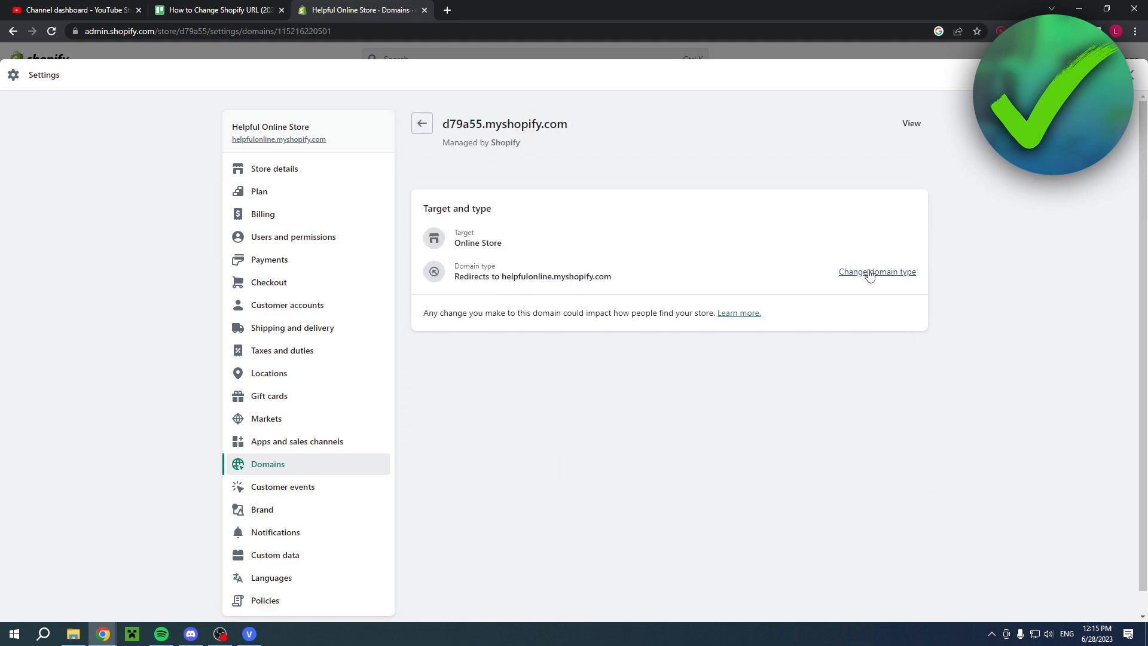
{"action": "left_click", "coordinate": [876, 272]}
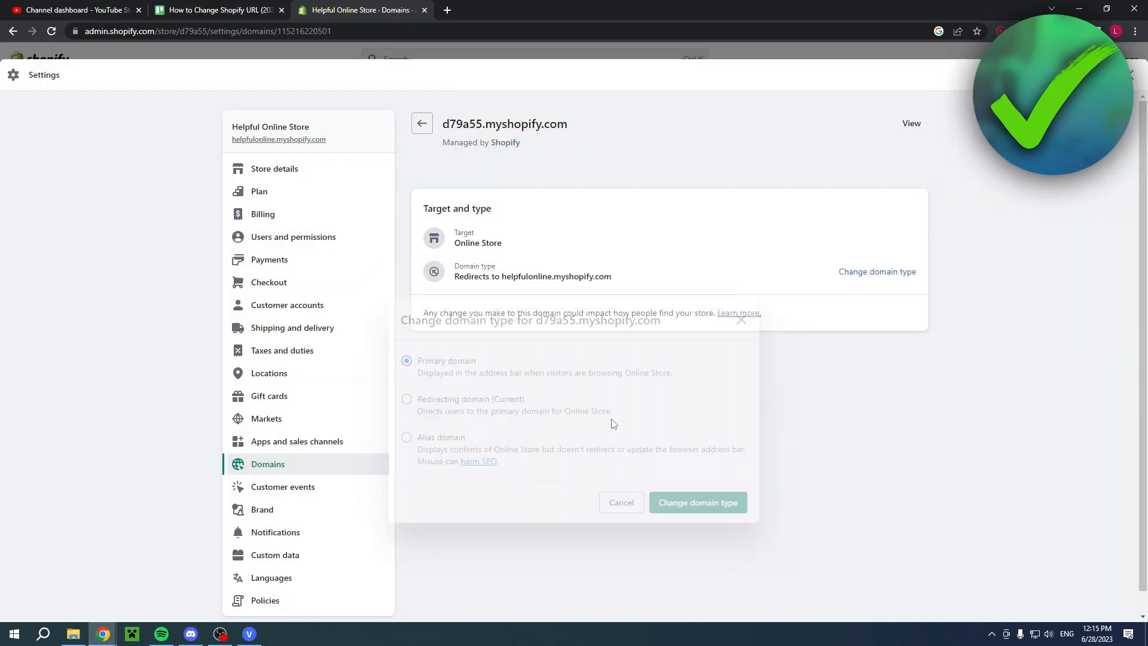
{"action": "left_click", "coordinate": [620, 502]}
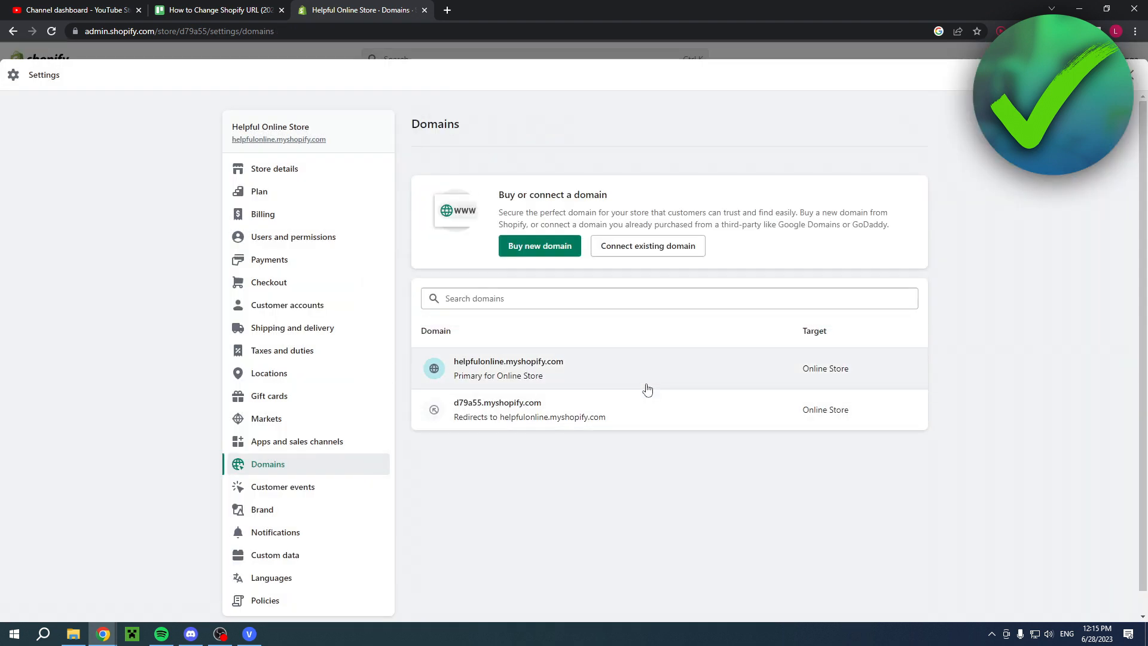
{"action": "left_click", "coordinate": [508, 369]}
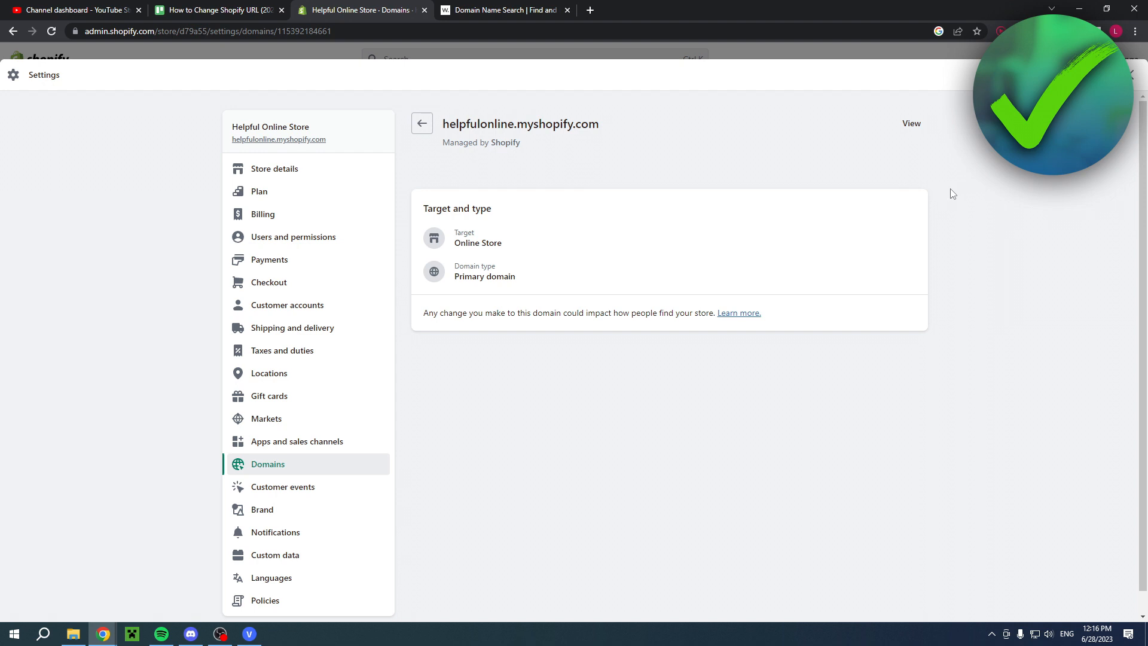
{"action": "mouse_move", "coordinate": [946, 201]}
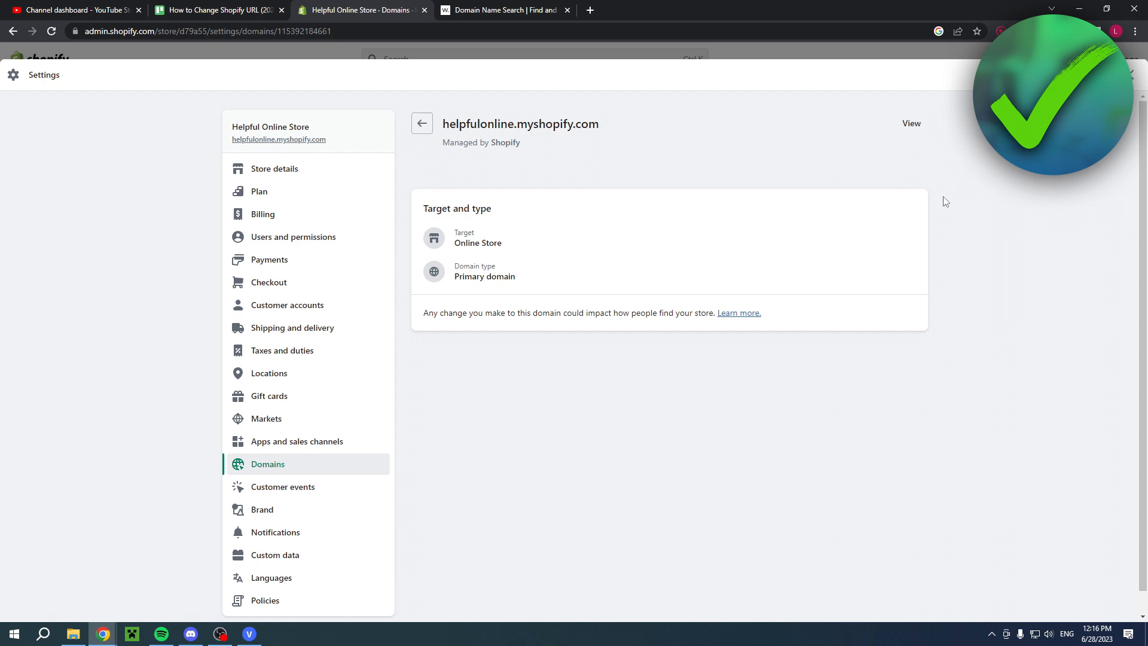